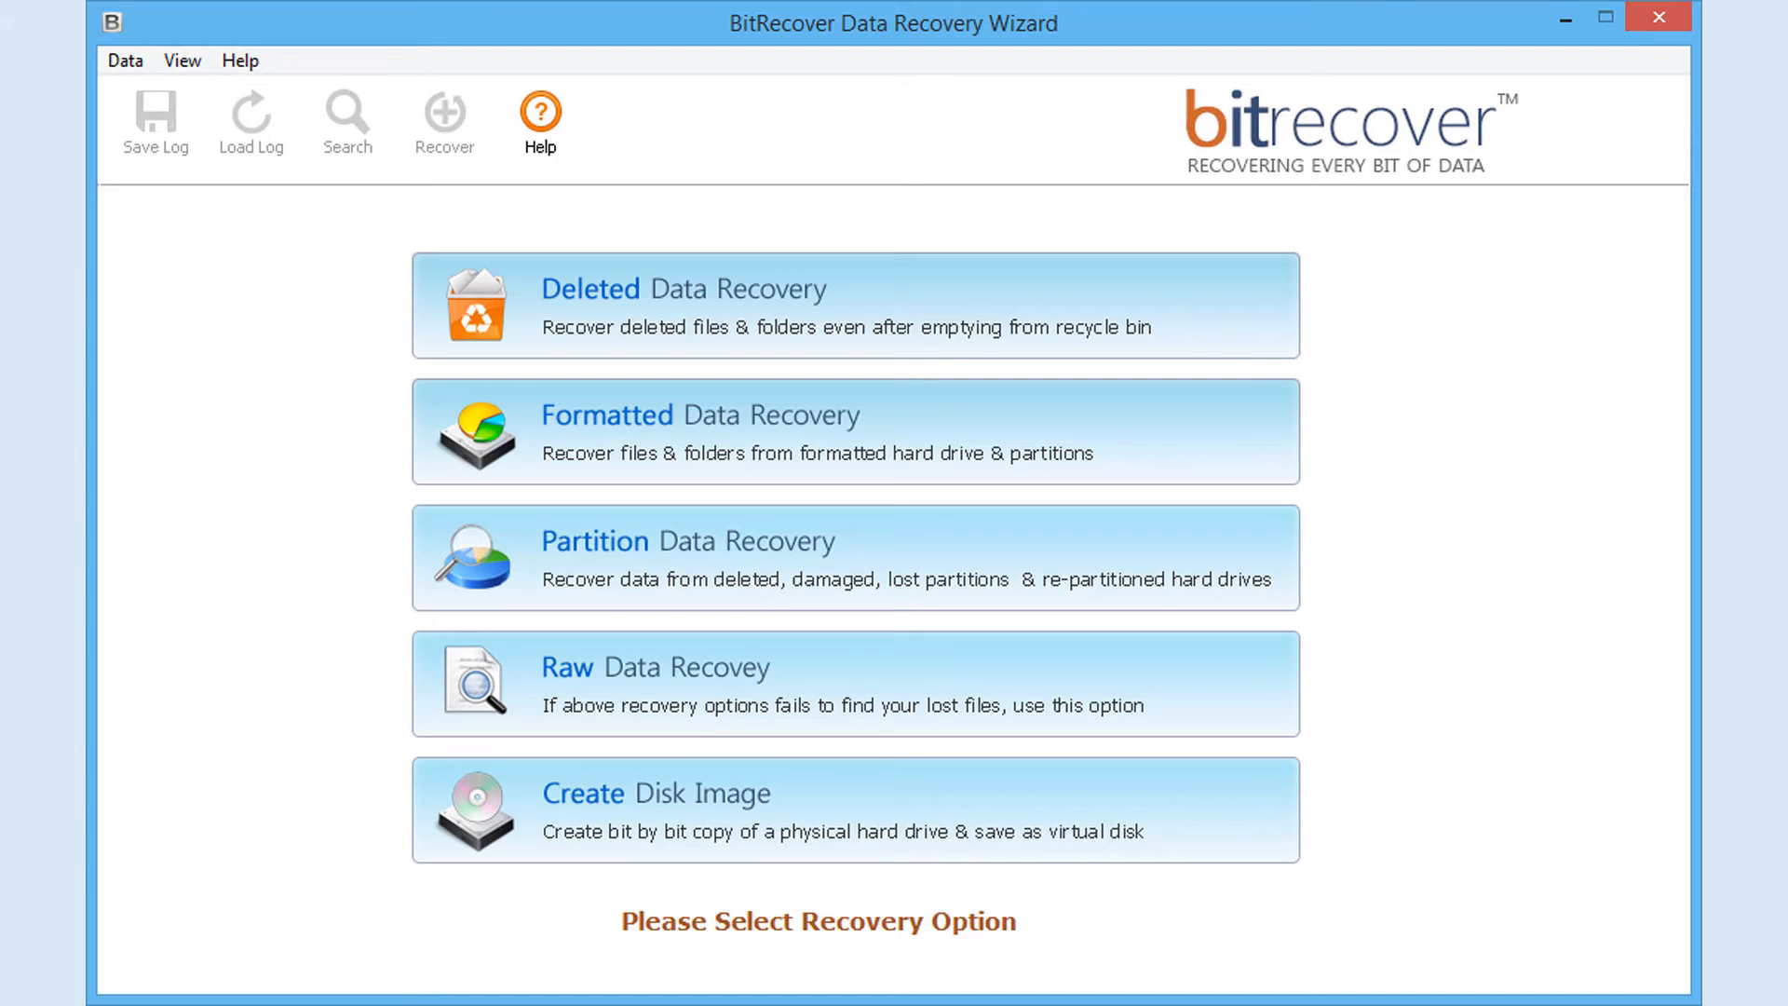
# Step: Run Deleted Data Recovery on logical drive BitRecover (D:) to list its deleted folders
pyautogui.click(854, 304)
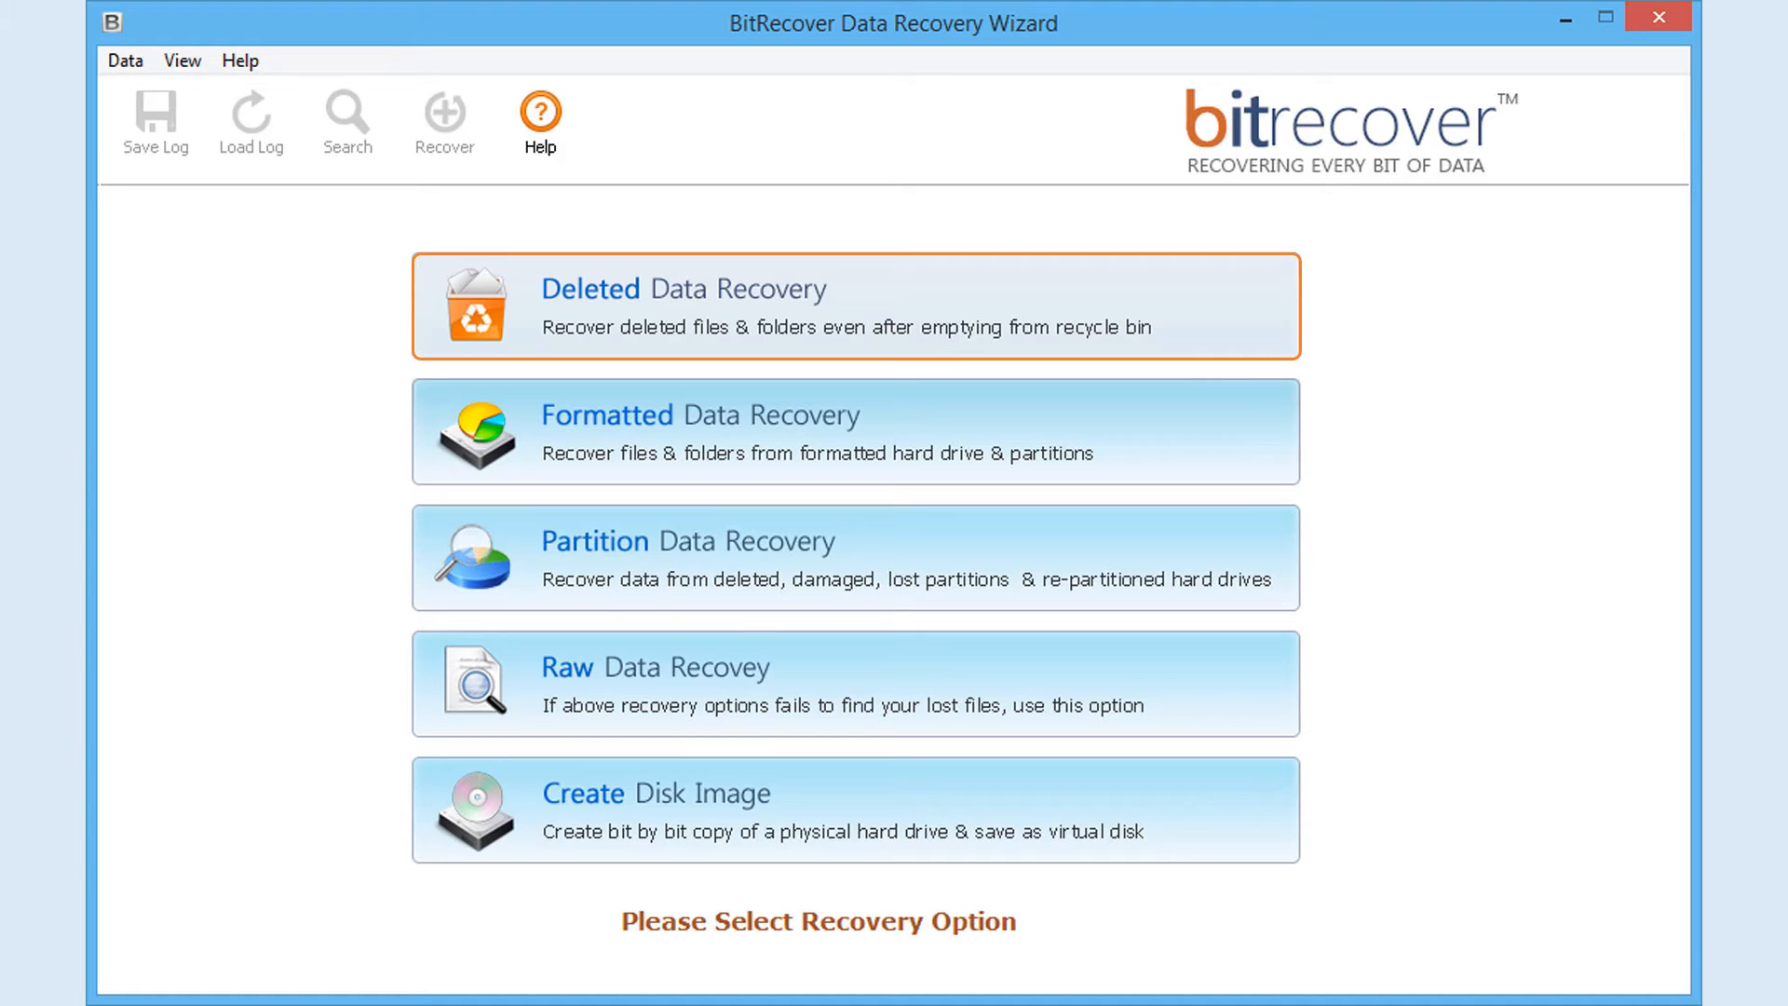
pyautogui.click(853, 303)
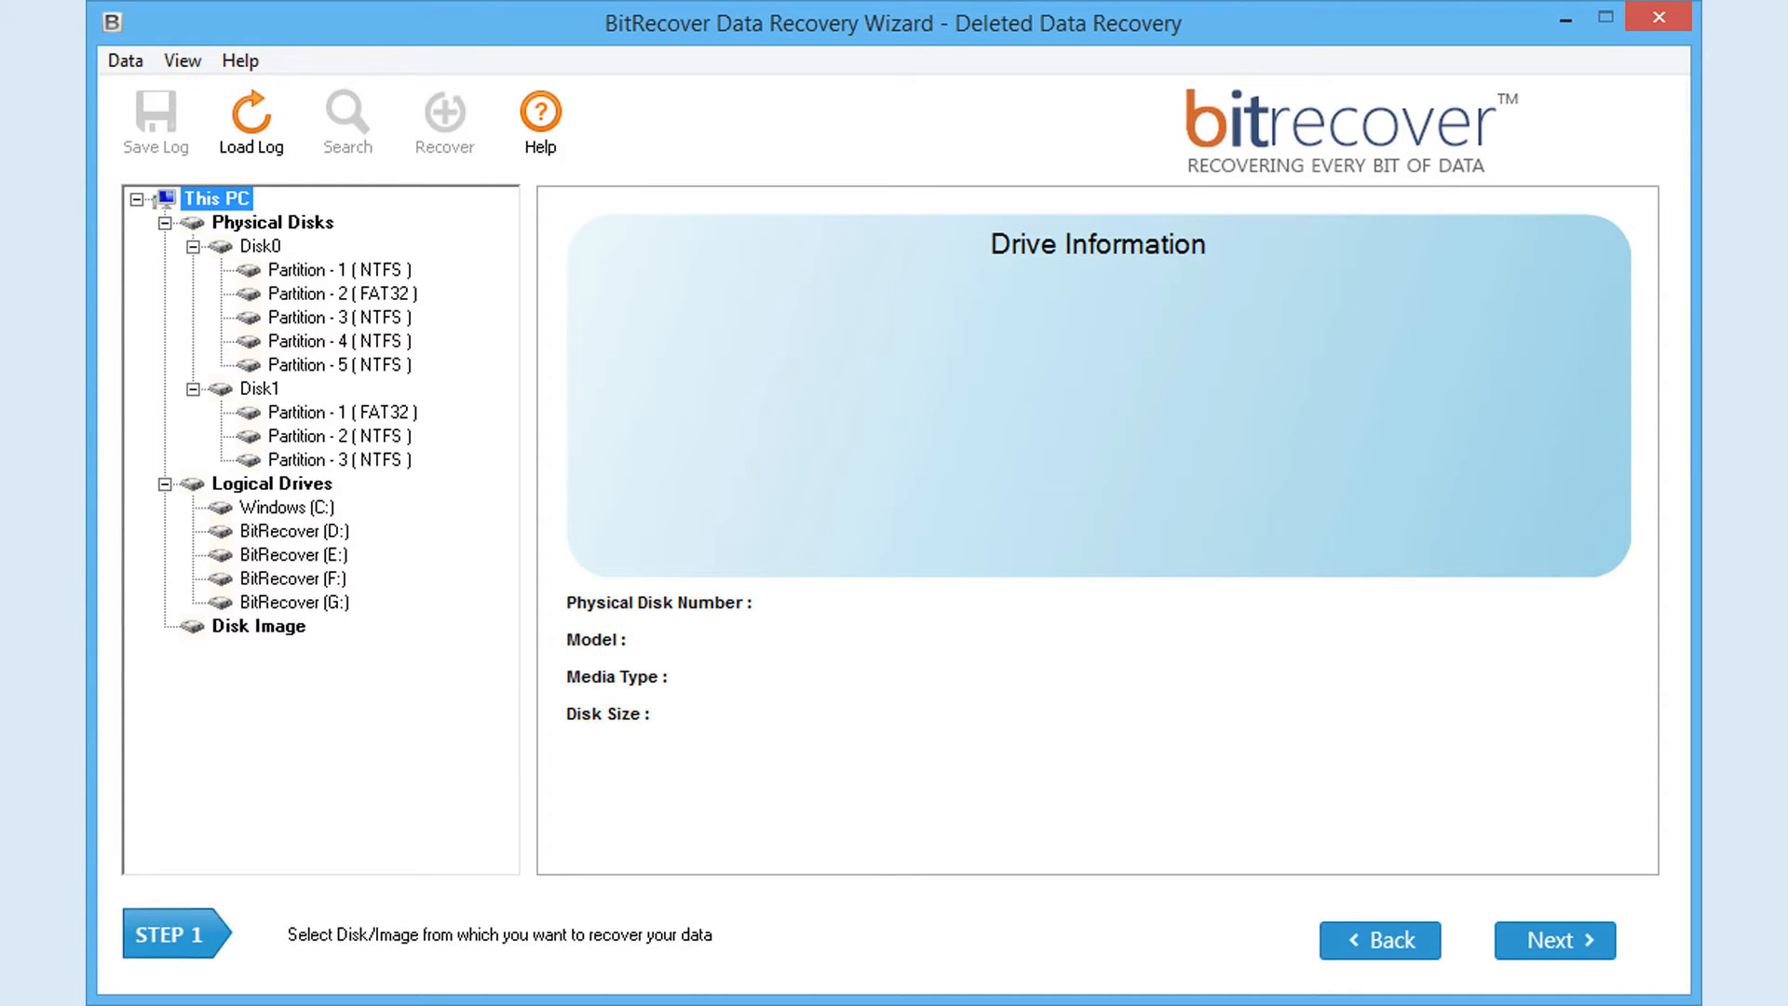
pyautogui.click(298, 531)
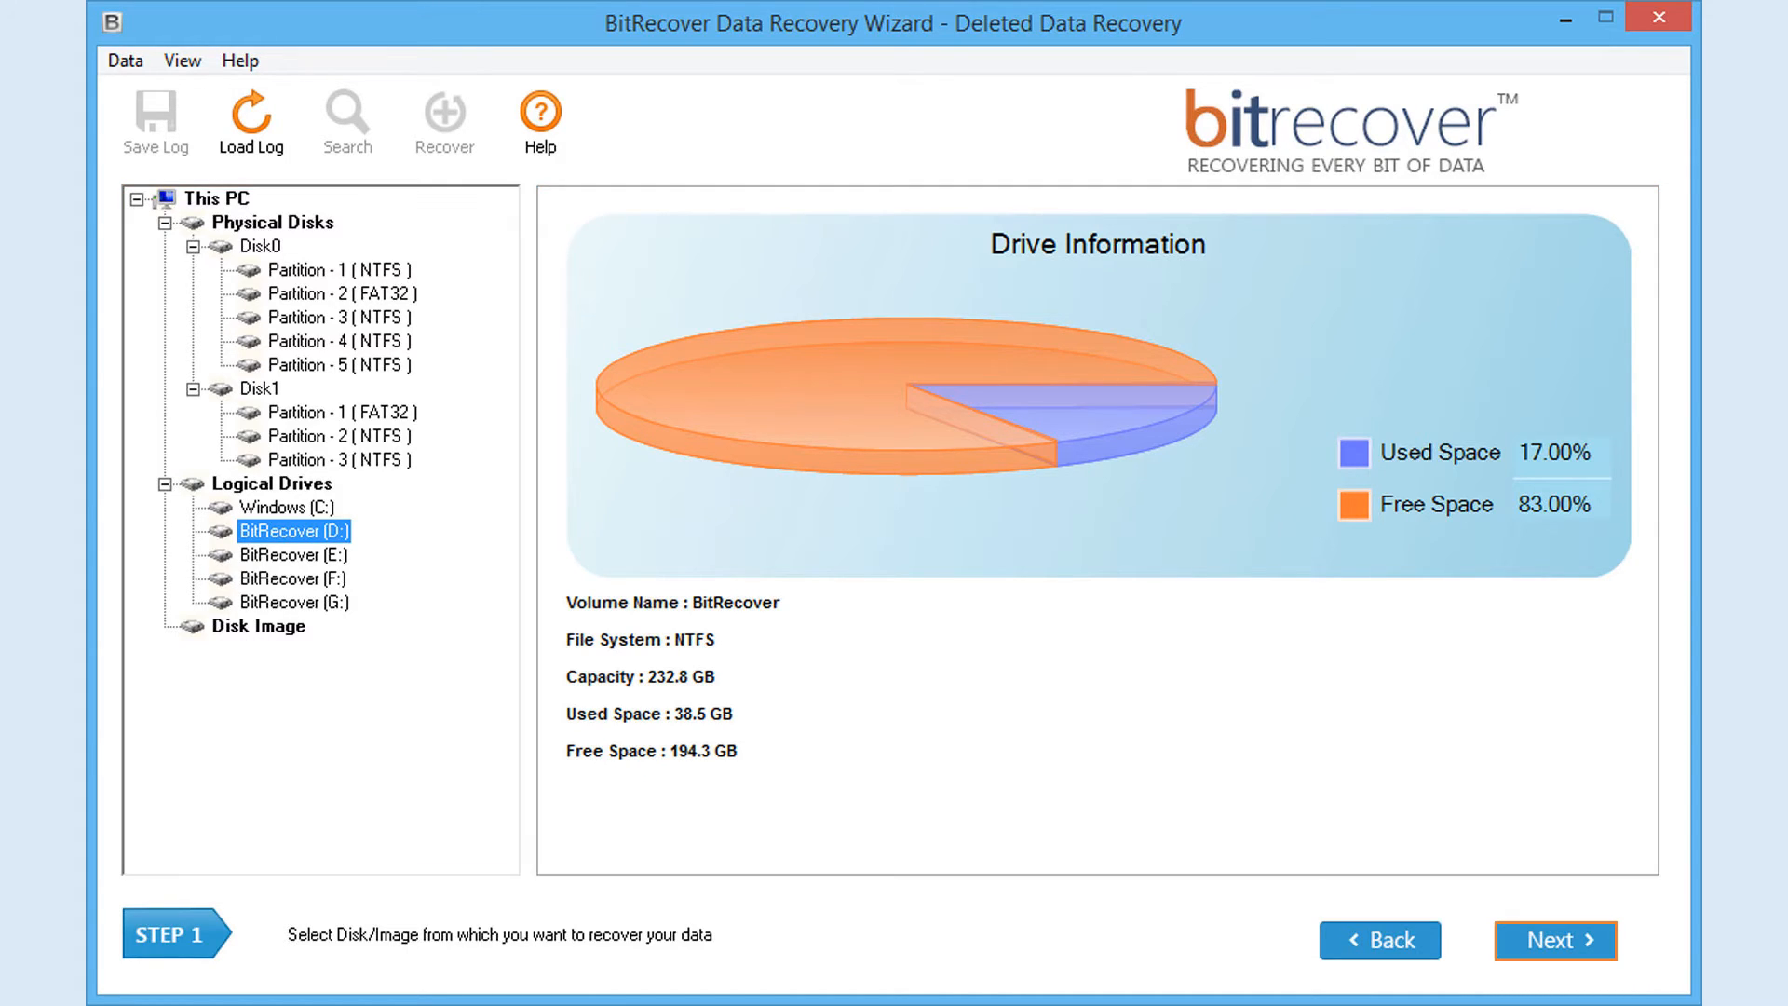
pyautogui.click(1552, 939)
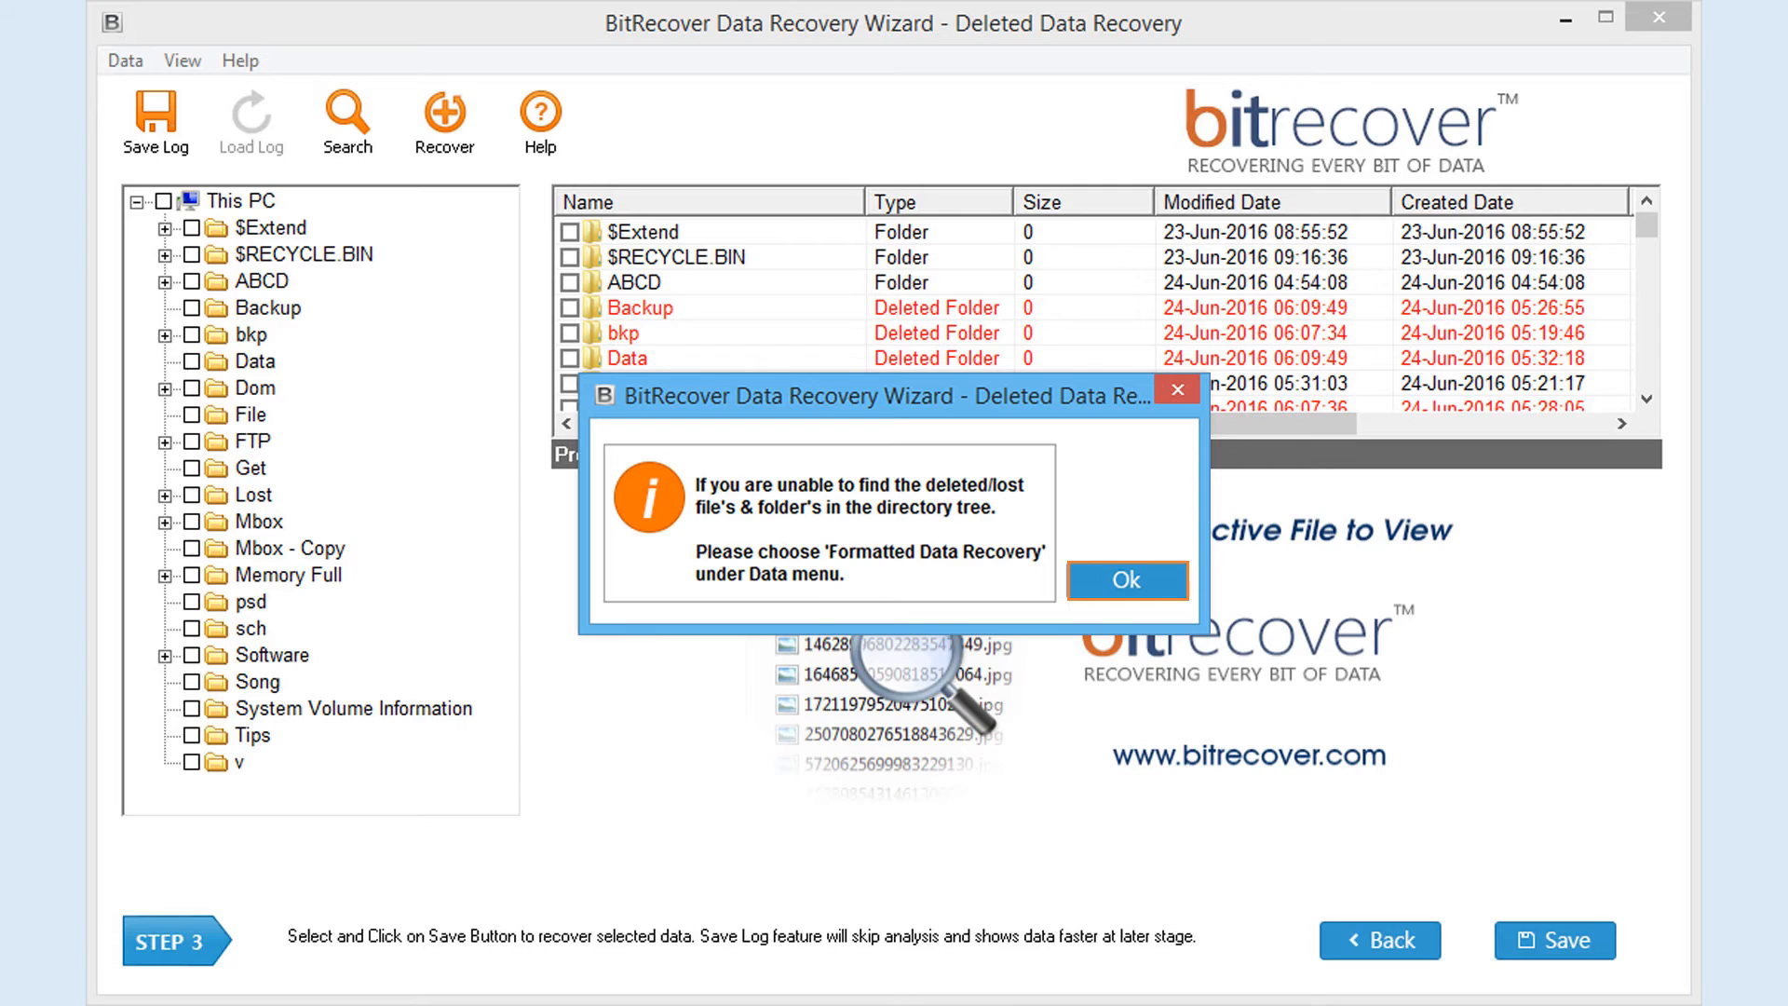
# Step: Dismiss the hint and save the ticked deleted Backup and Data folders
pyautogui.click(1125, 581)
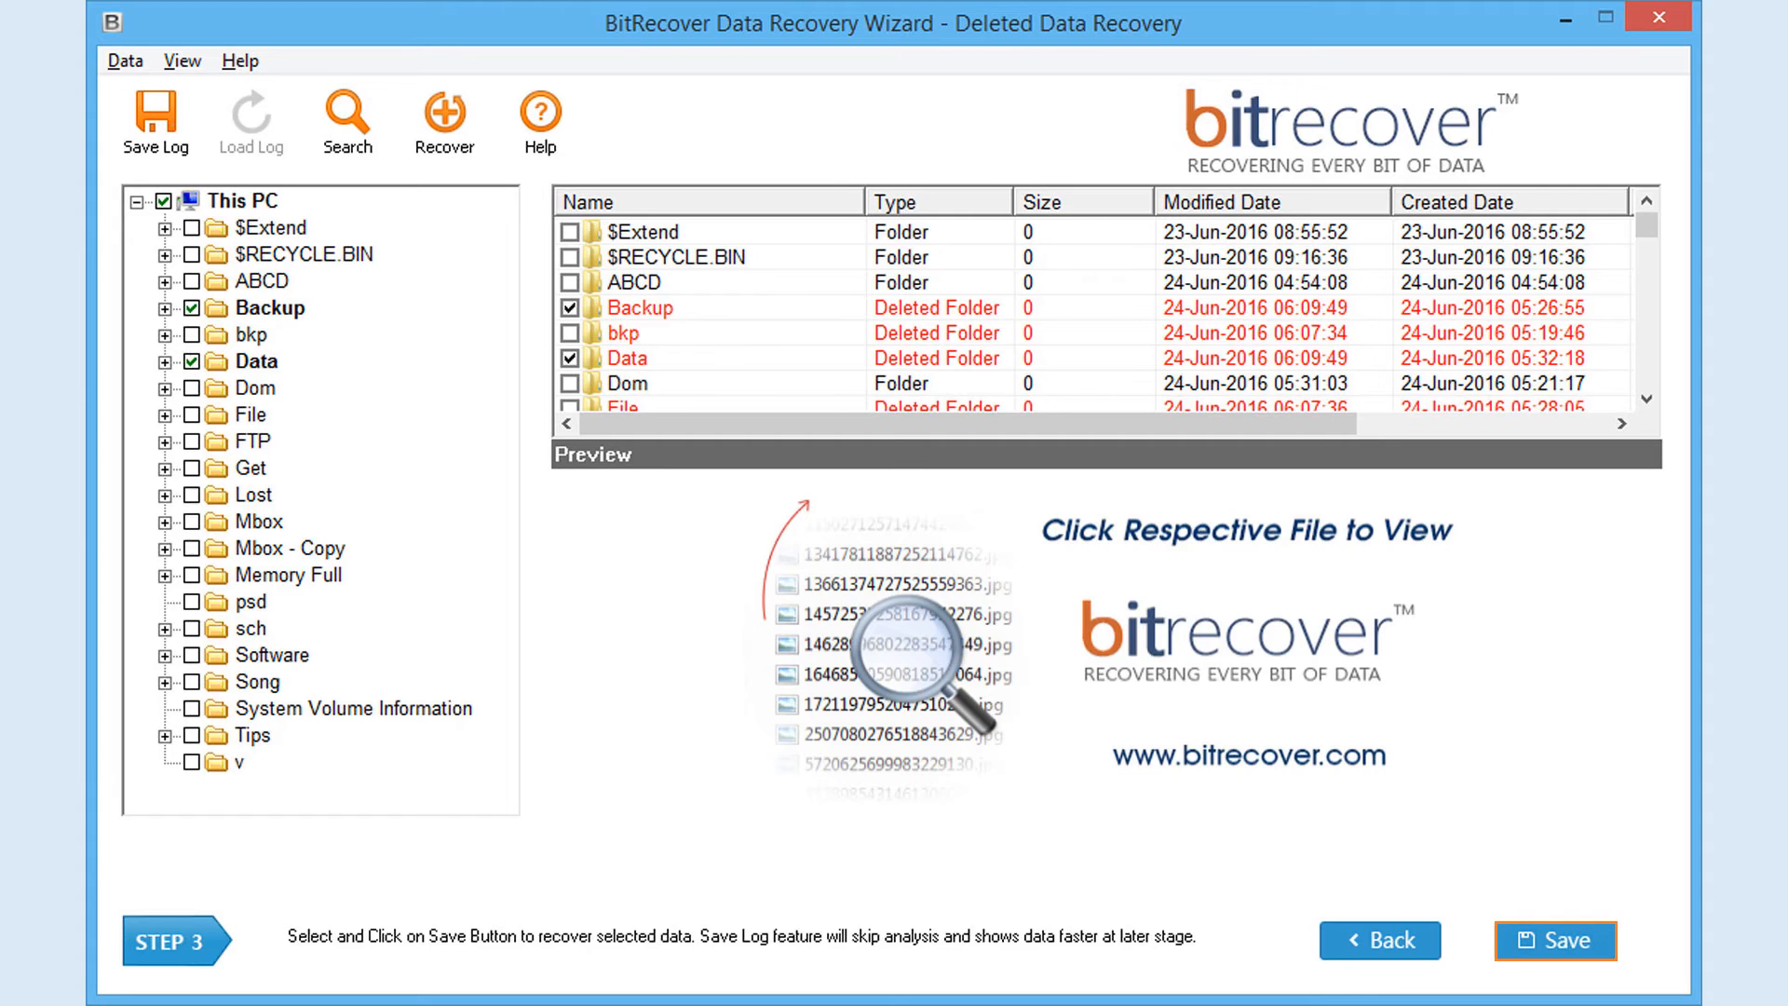
pyautogui.click(1554, 939)
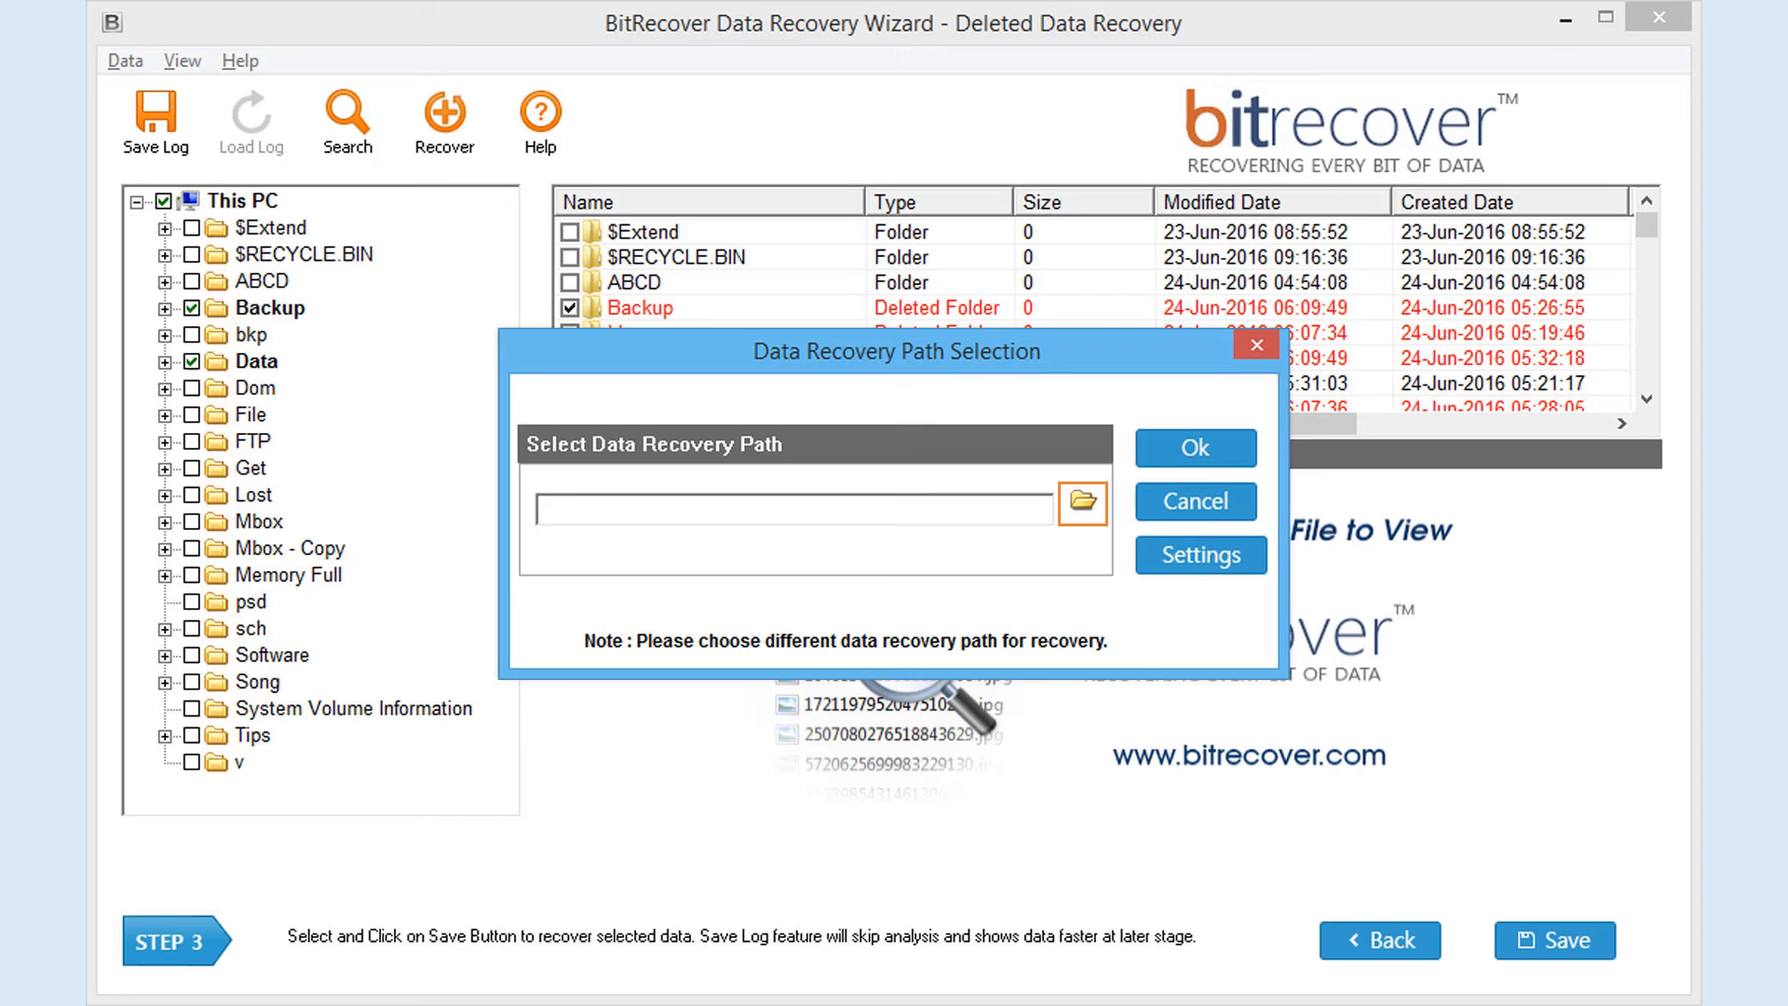
# Step: Choose the Recover folder on BitRecover (E:) as the recovery destination
pyautogui.click(1080, 503)
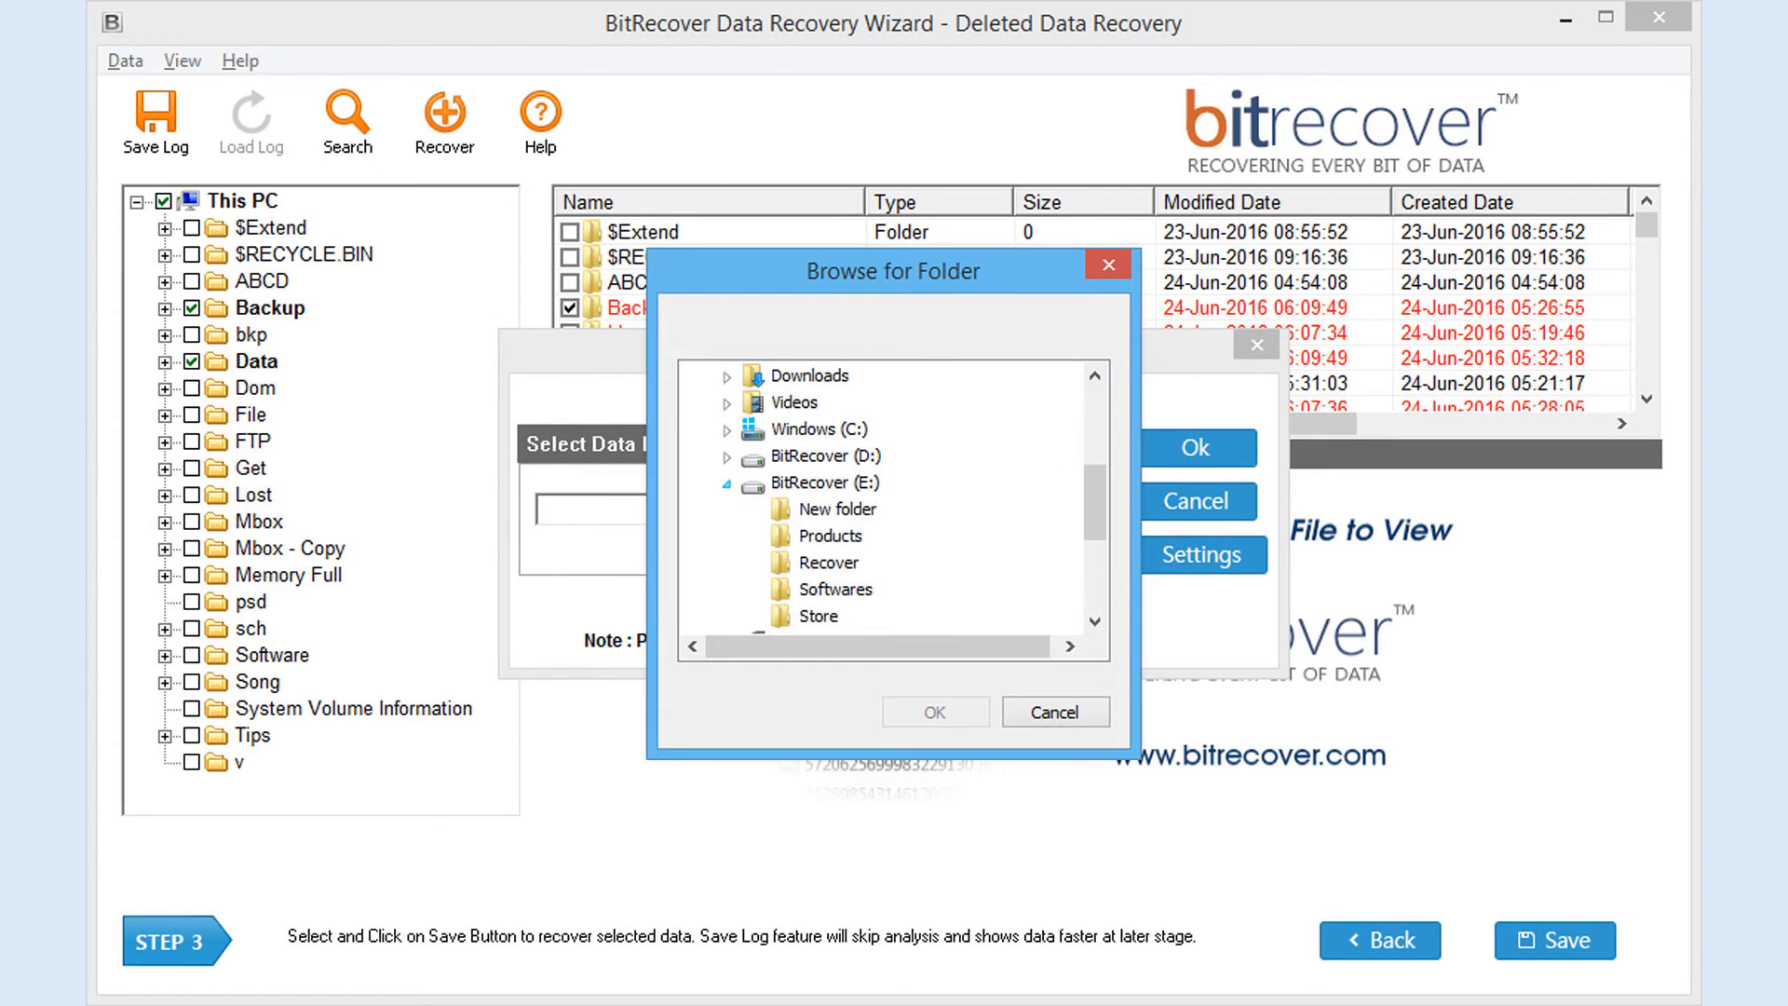
pyautogui.click(833, 561)
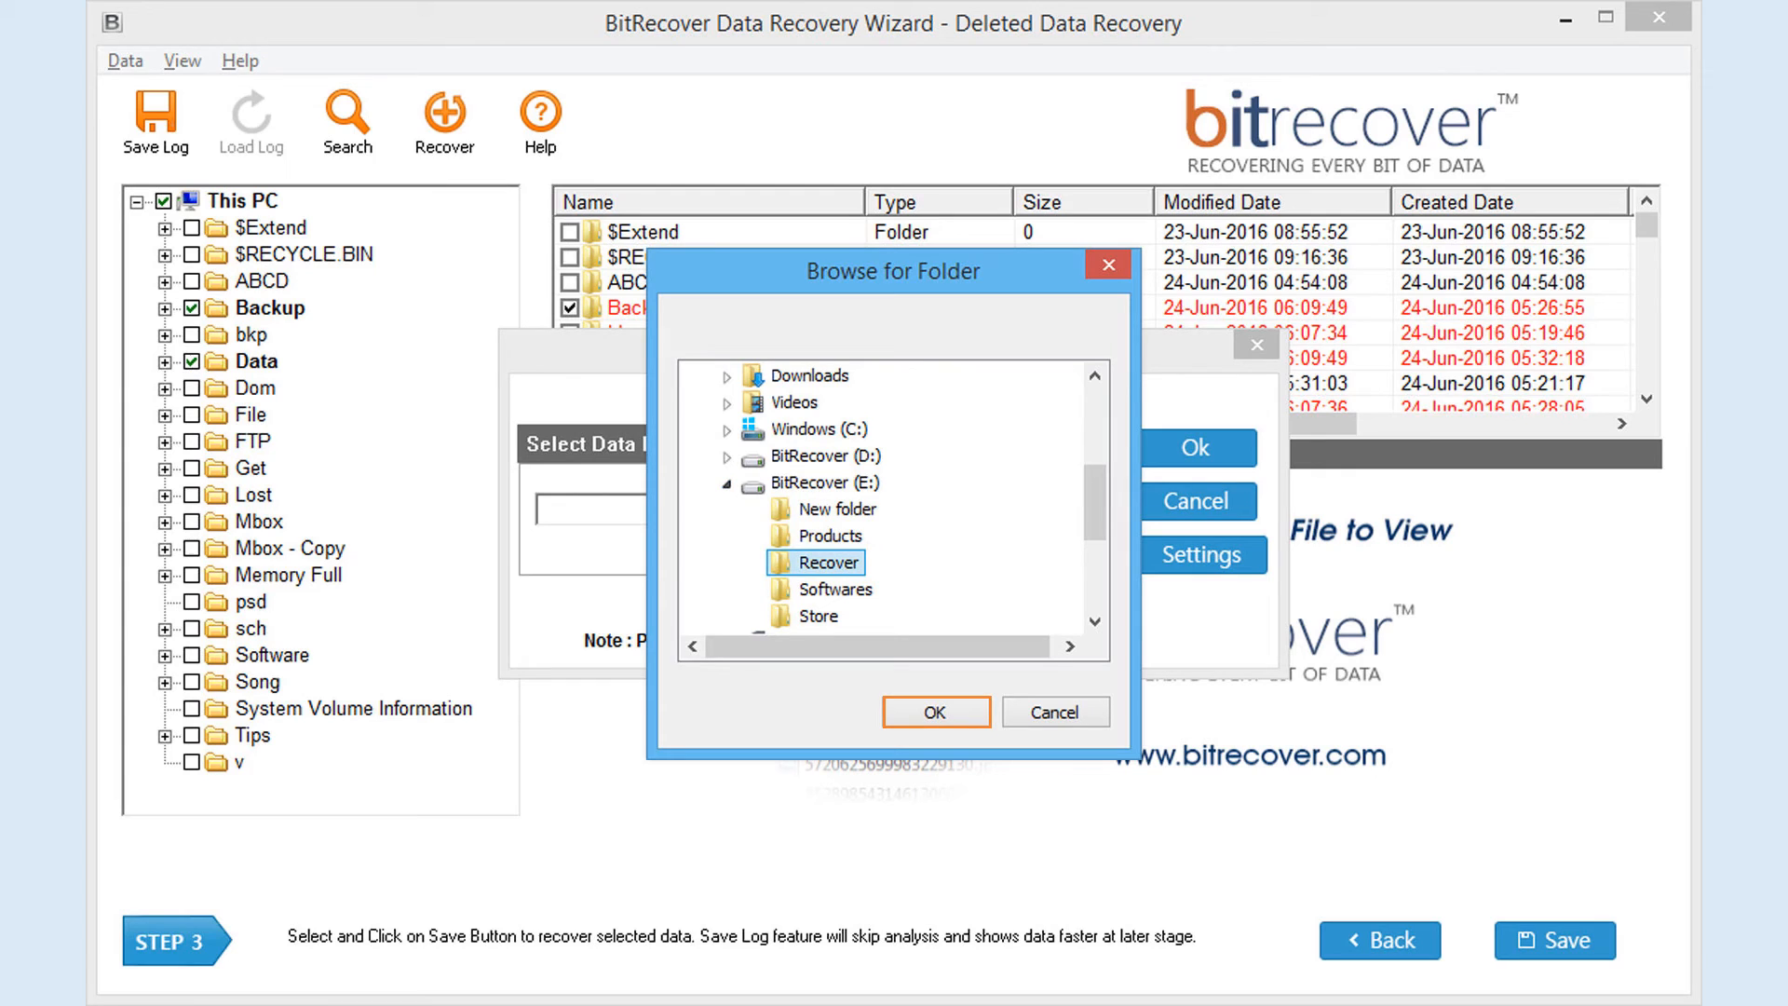
pyautogui.click(933, 710)
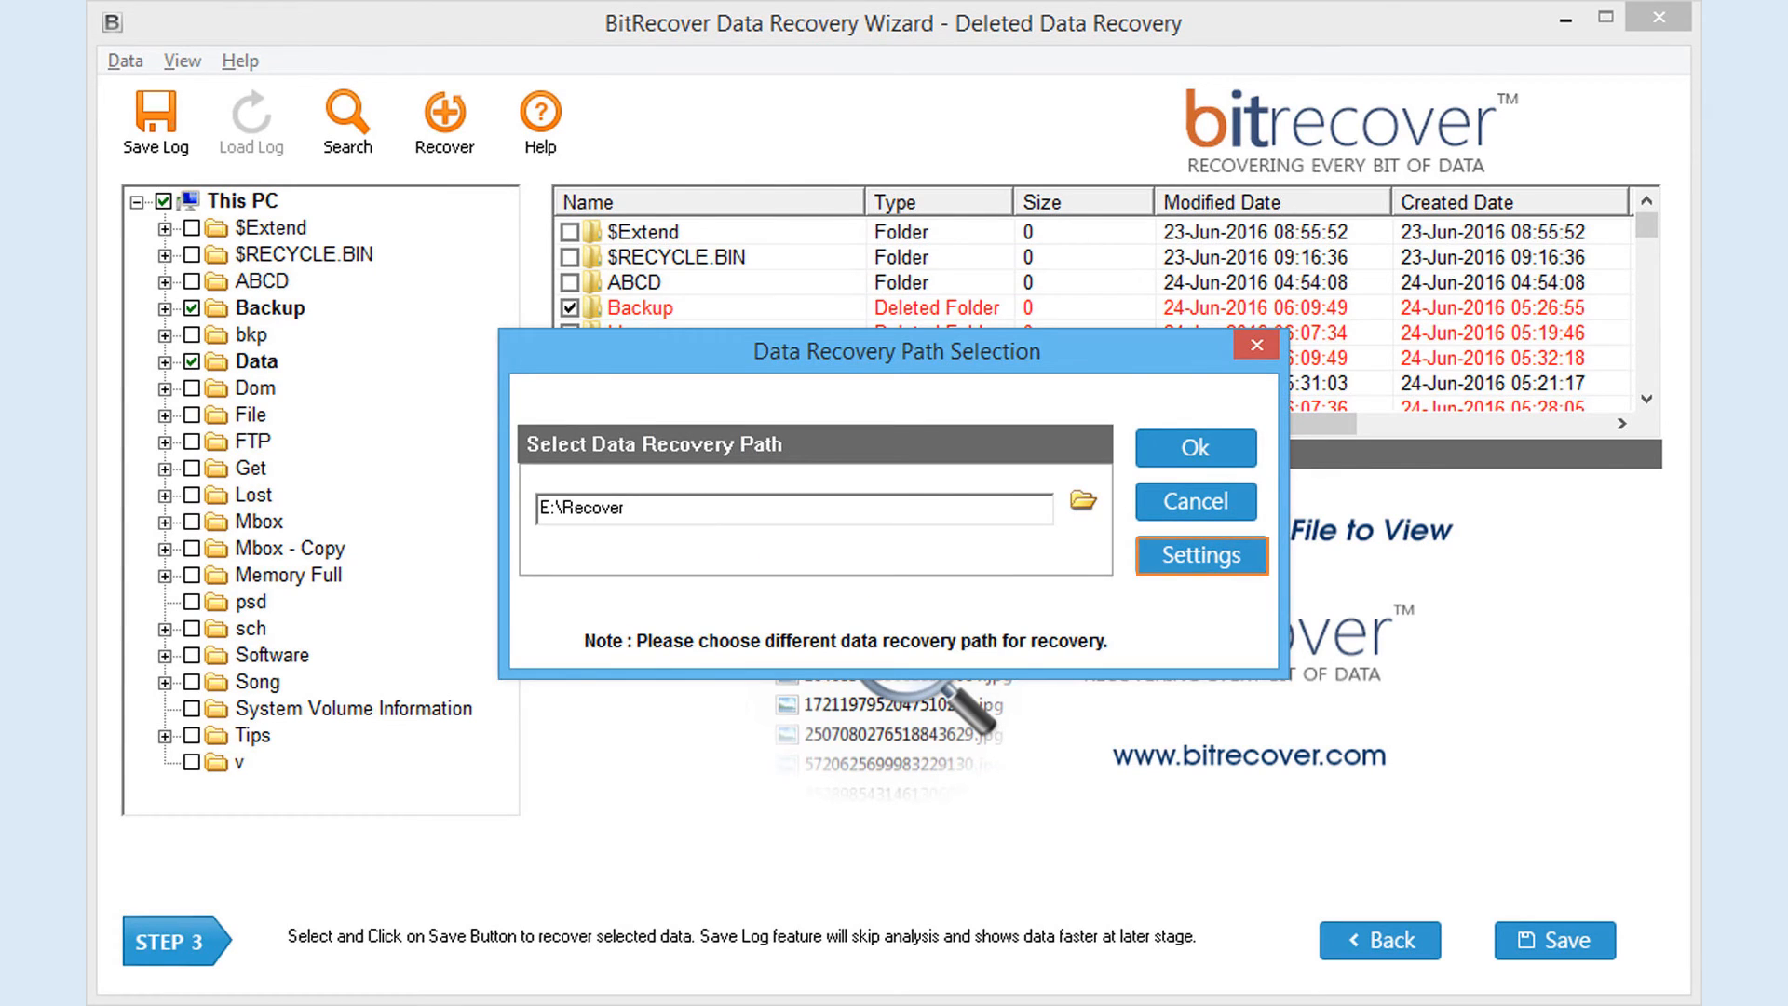
# Step: Review the filter settings unchanged and start recovering into E:\Recover
pyautogui.click(1201, 557)
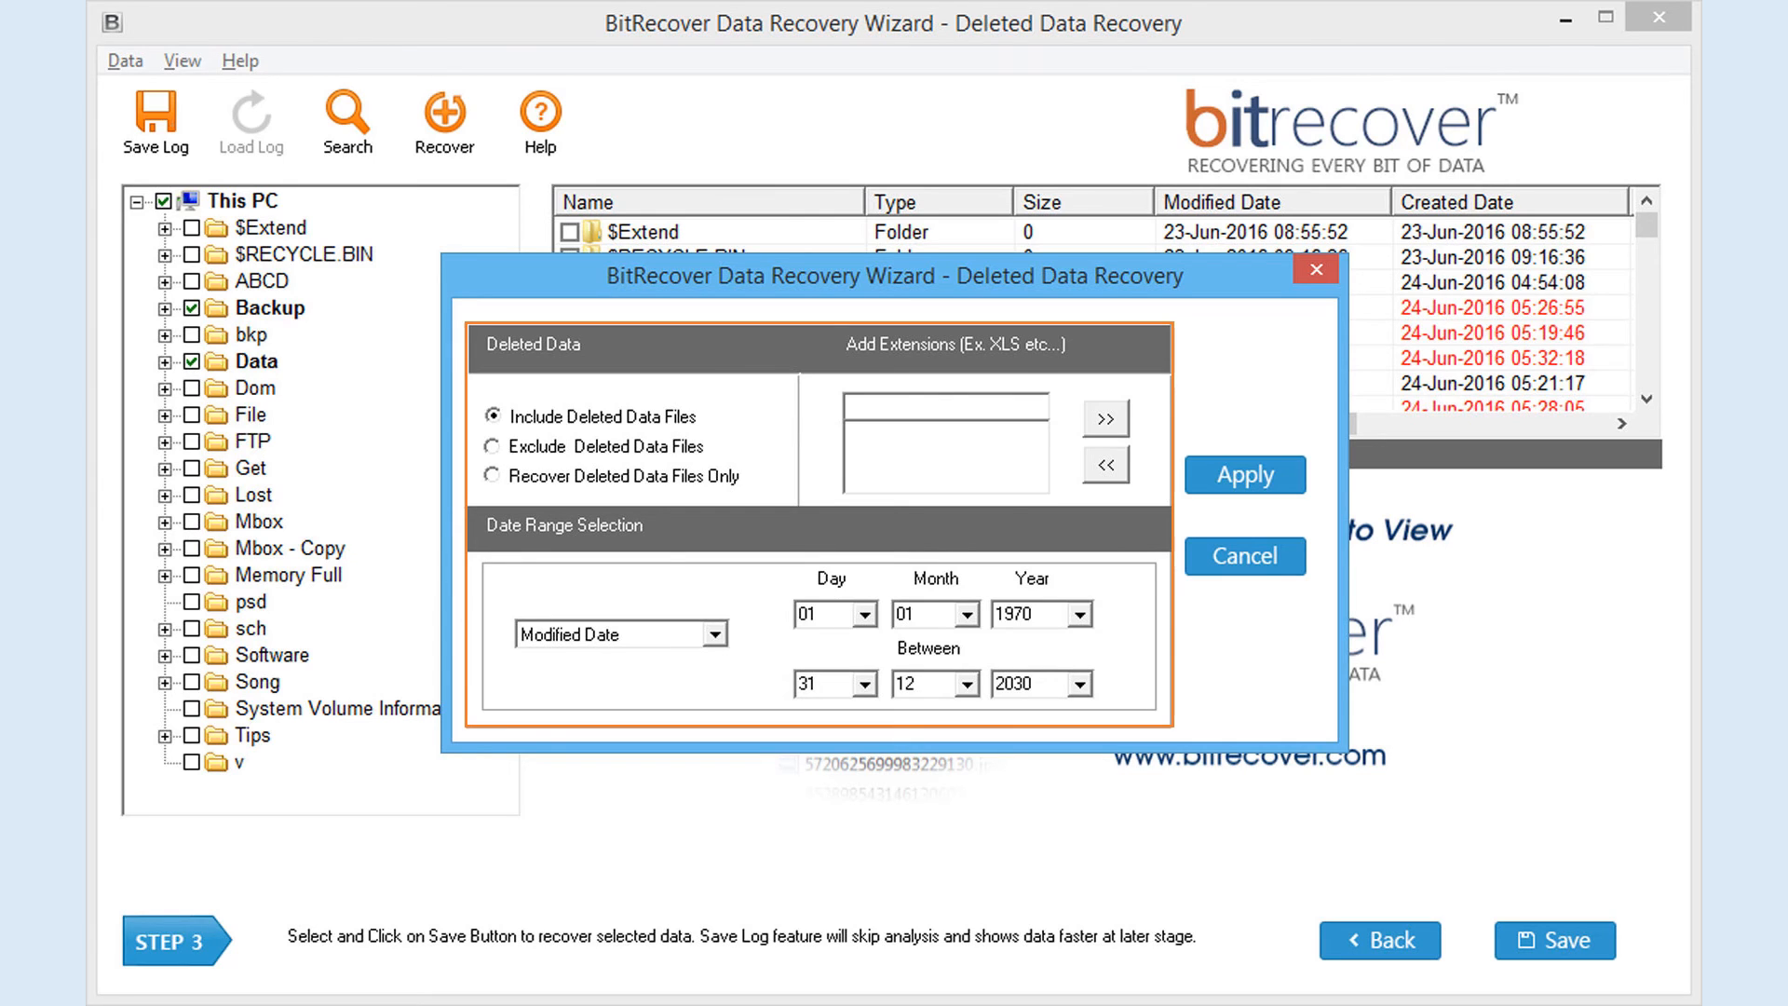
pyautogui.click(1243, 475)
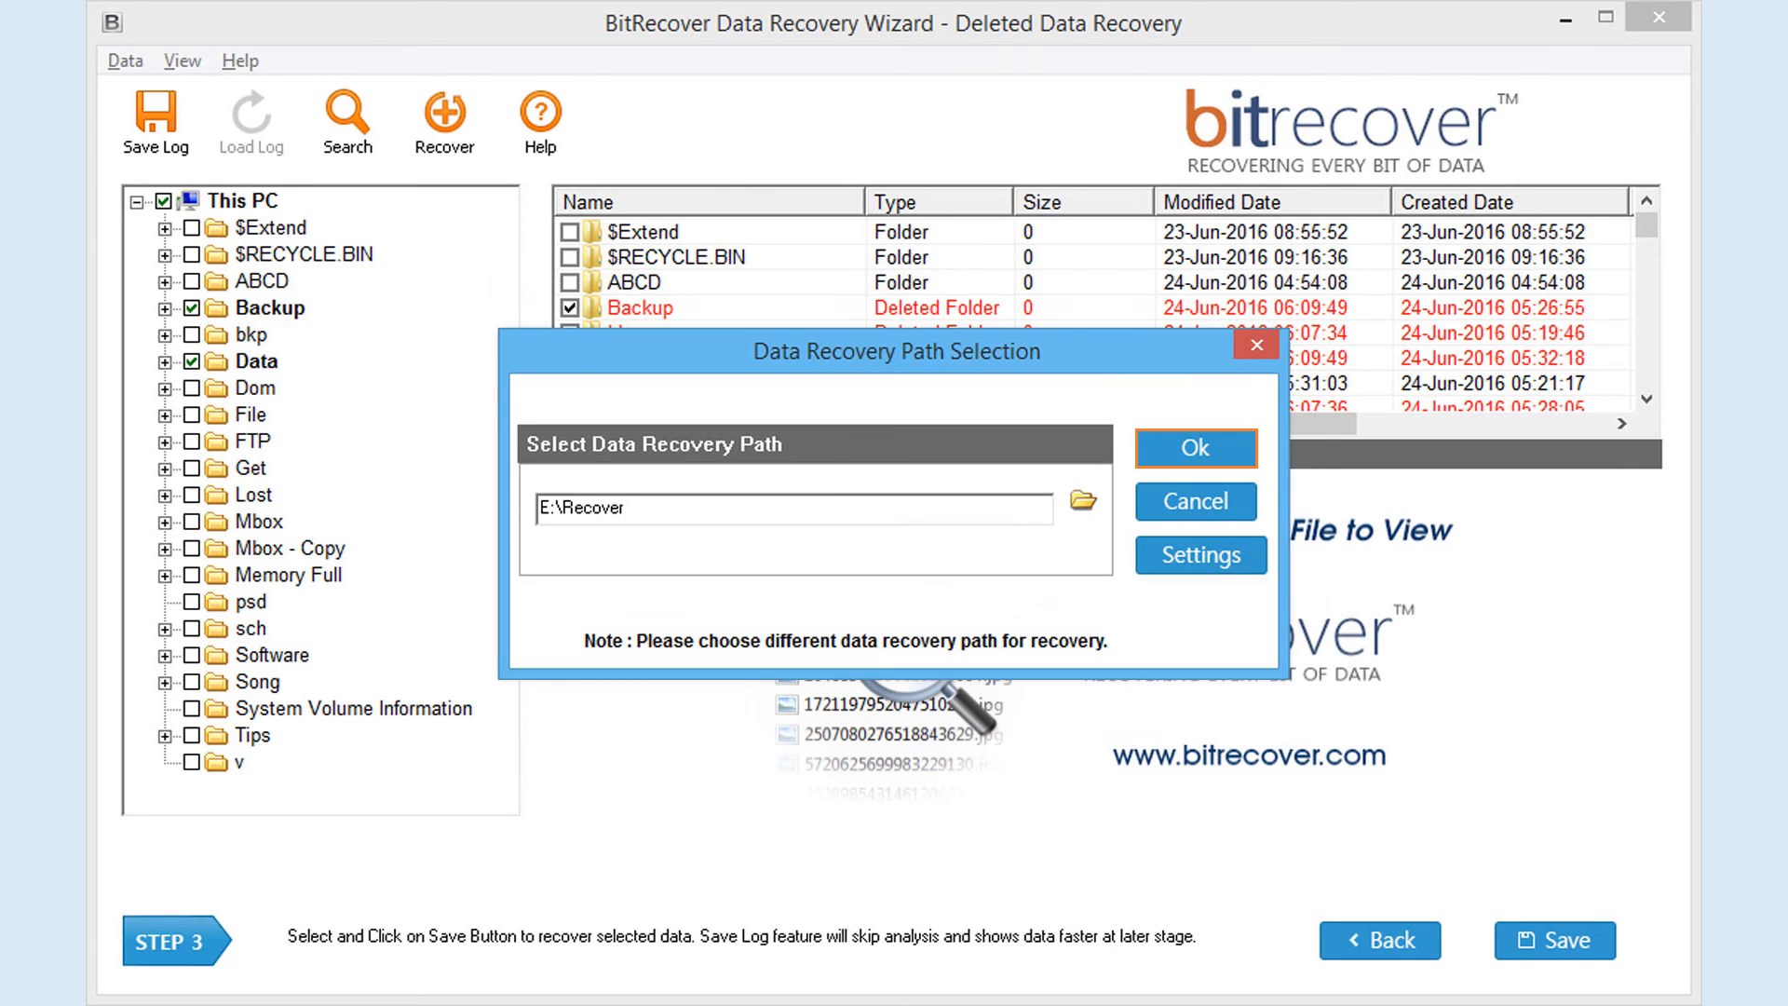
pyautogui.click(1193, 447)
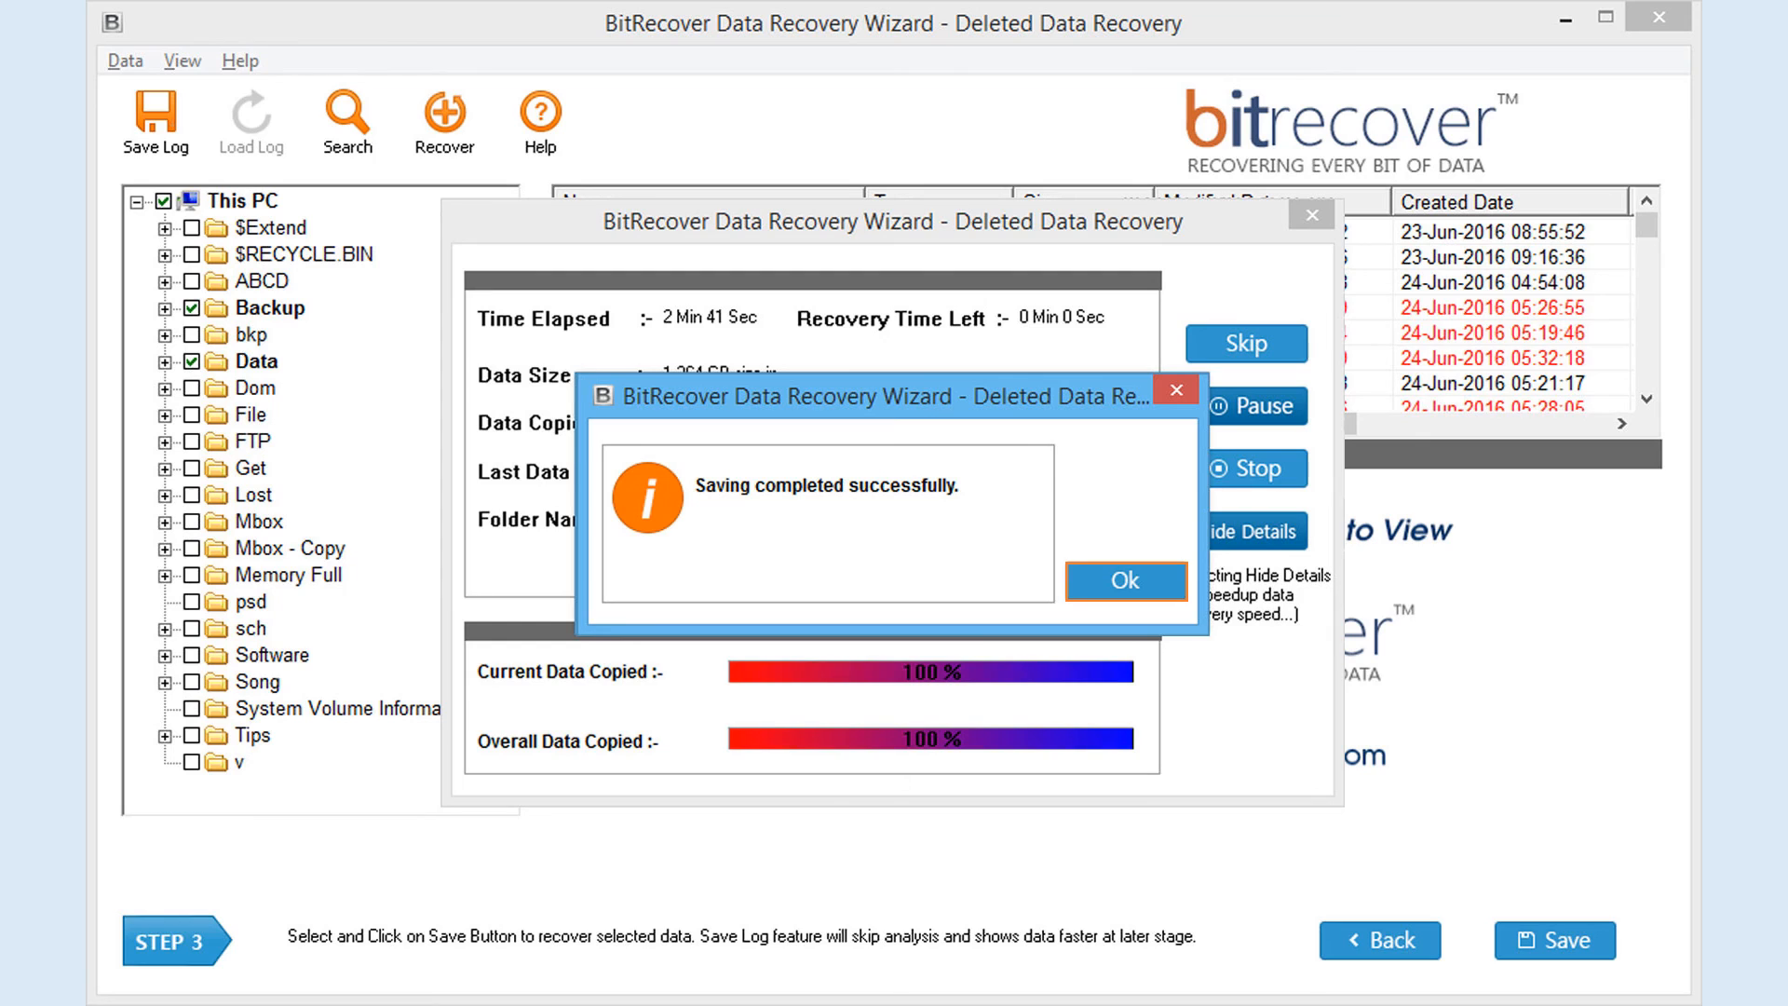
# Step: Acknowledge 'Saving completed successfully' to show Backup and Data in E:\Recover
pyautogui.click(1123, 581)
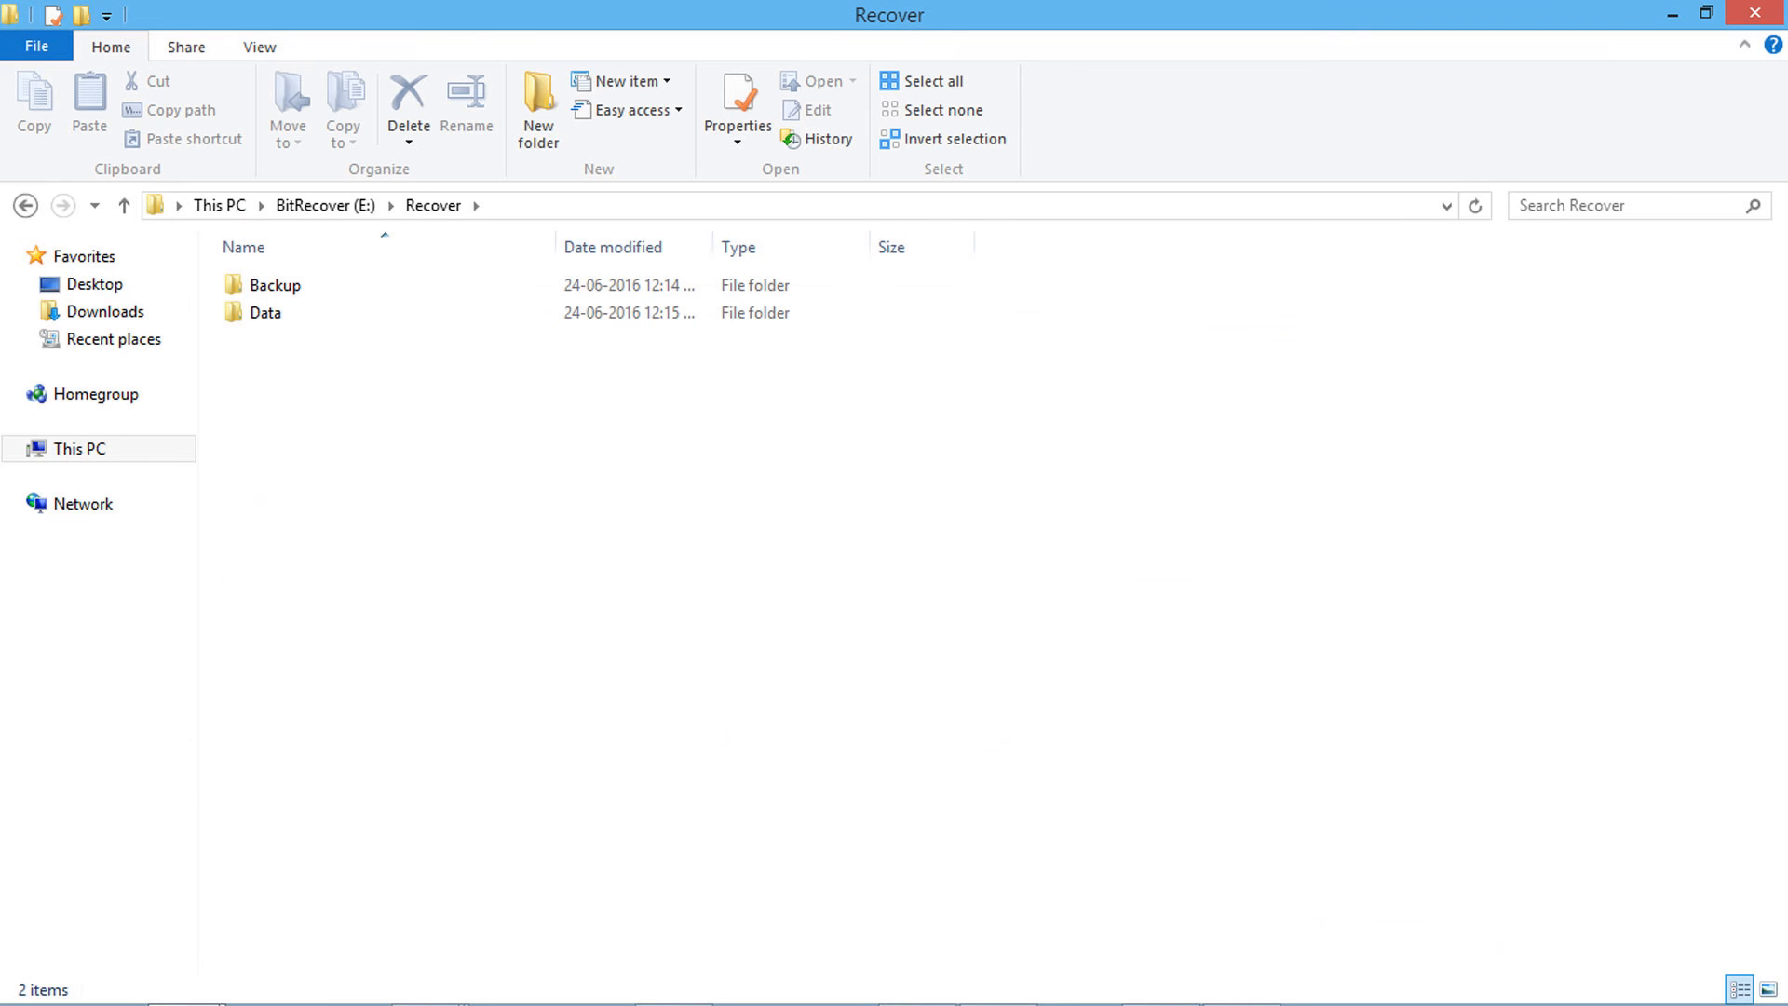